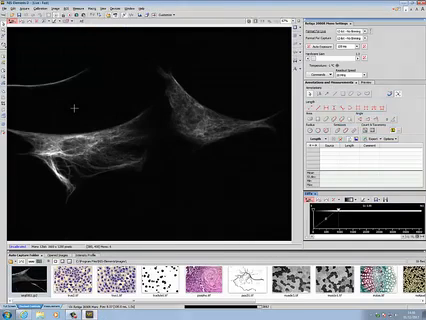
{"action": "mouse_move", "coordinate": [240, 176]}
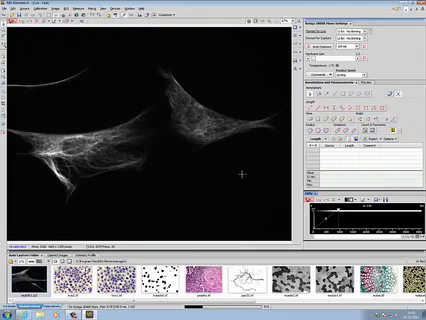